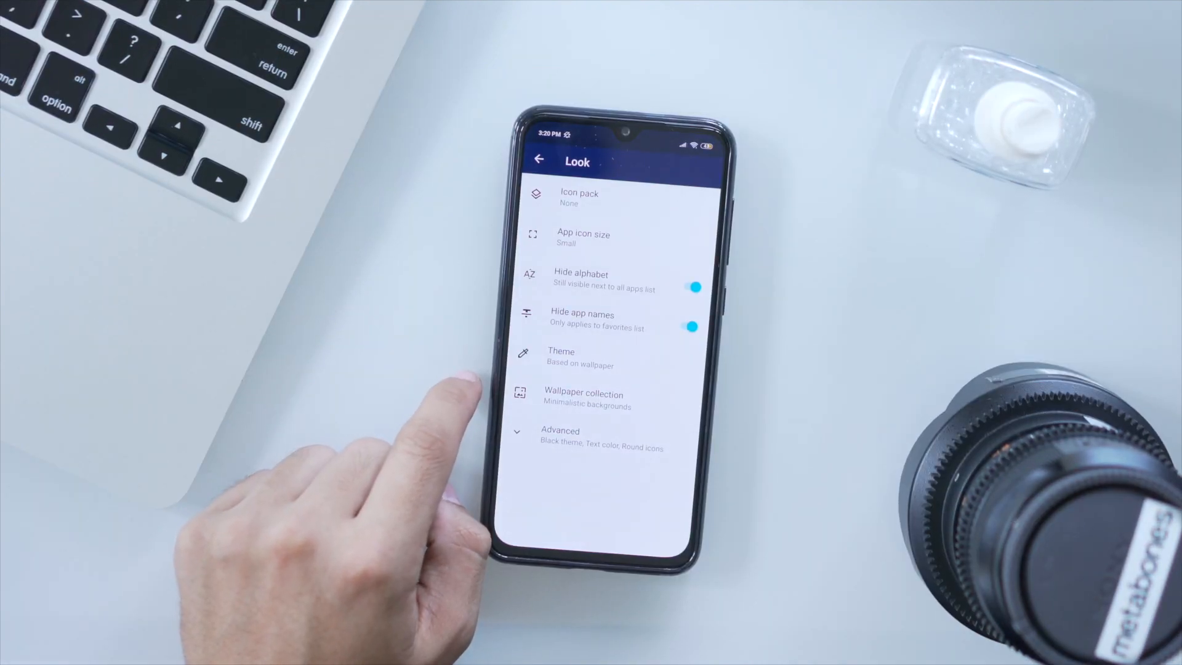
Step: Open Niagara's Look settings for icon pack, icon size, theme and wallpapers
left_click(561, 356)
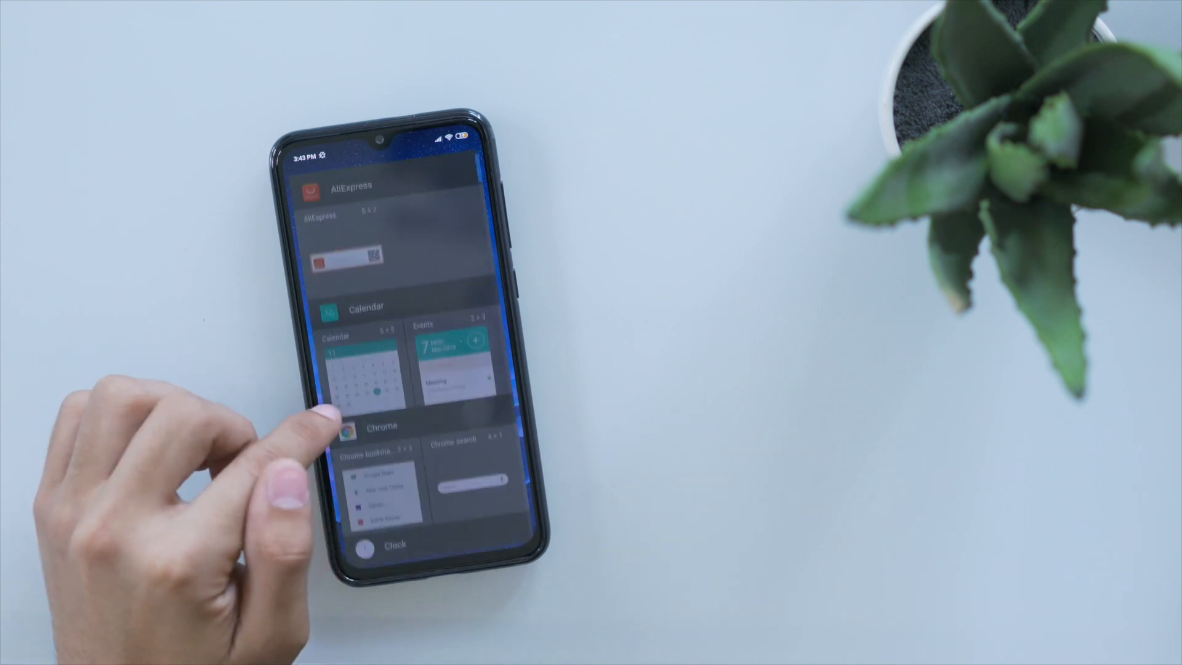
Step: Scroll through Rootless Launcher's widget picker listing Calendar, Chrome and other widgets
scroll("up", 3)
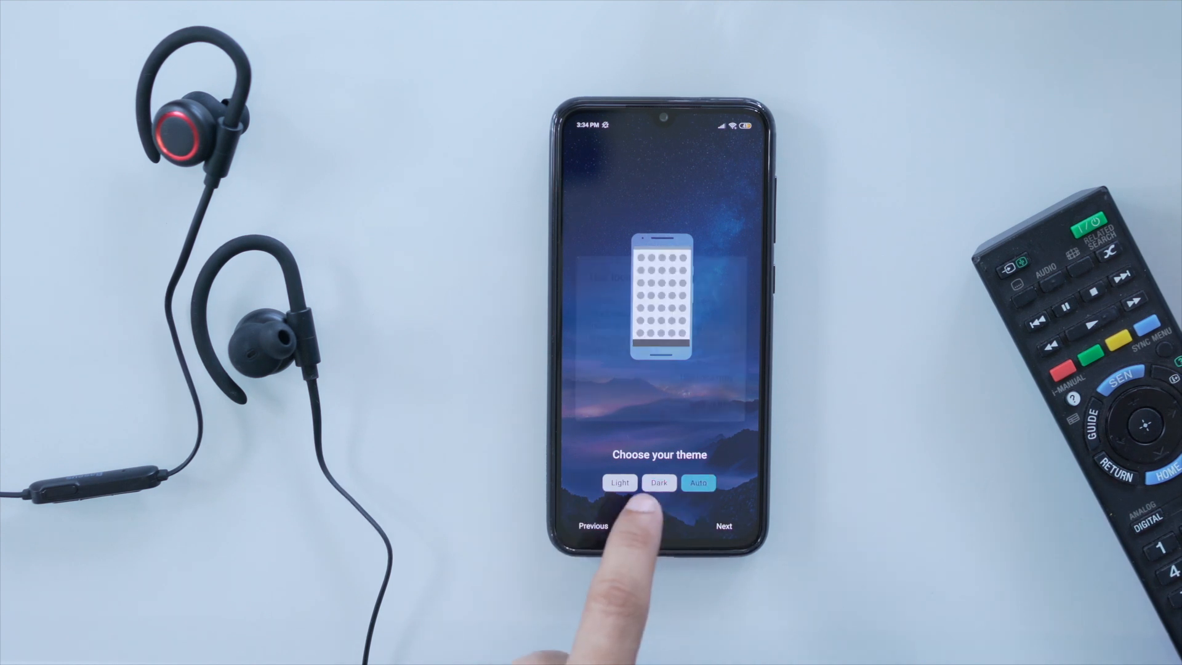
Step: Advance Nova's setup wizard to the Light, Dark or Auto theme choice
left_click(722, 526)
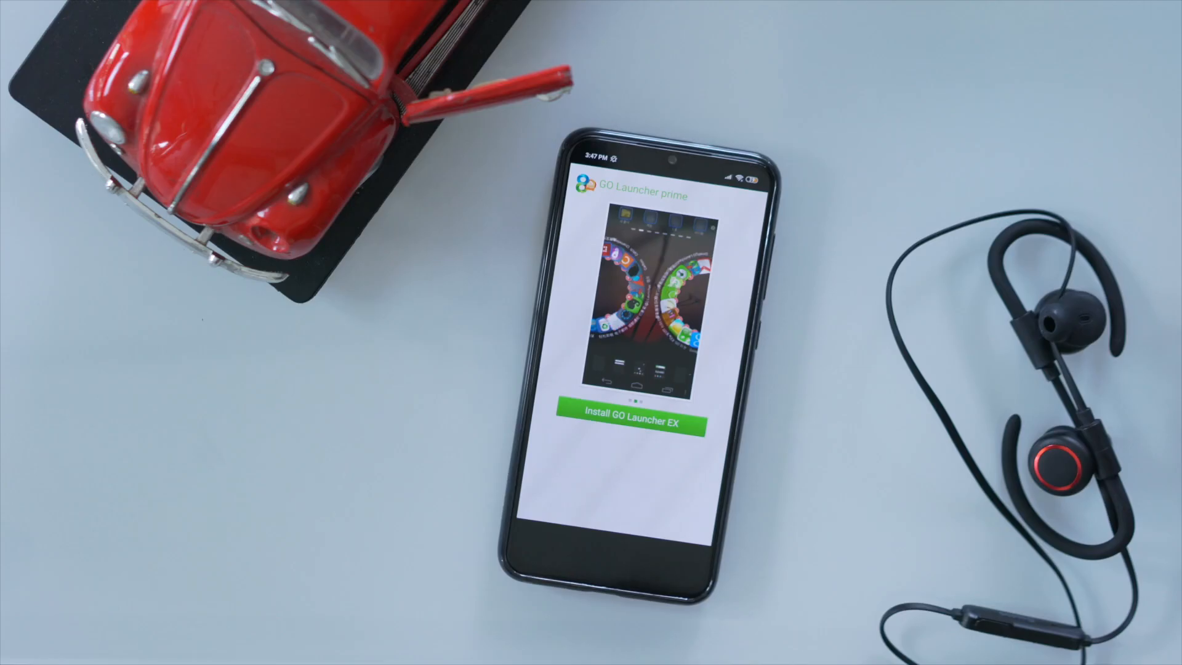
Step: Swipe through GO Launcher Prime's preview screenshots offering GO Launcher EX
left_click_drag(678, 294, 588, 294)
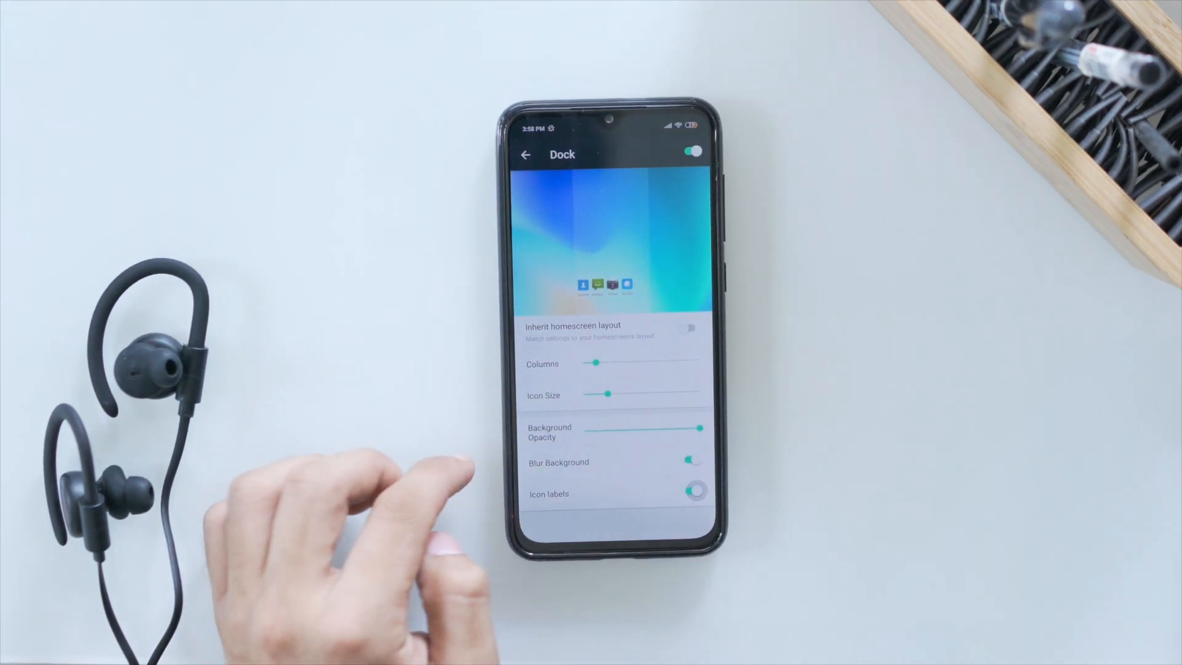
Step: Go back from Evie's Dock options to the main Settings list
left_click(525, 154)
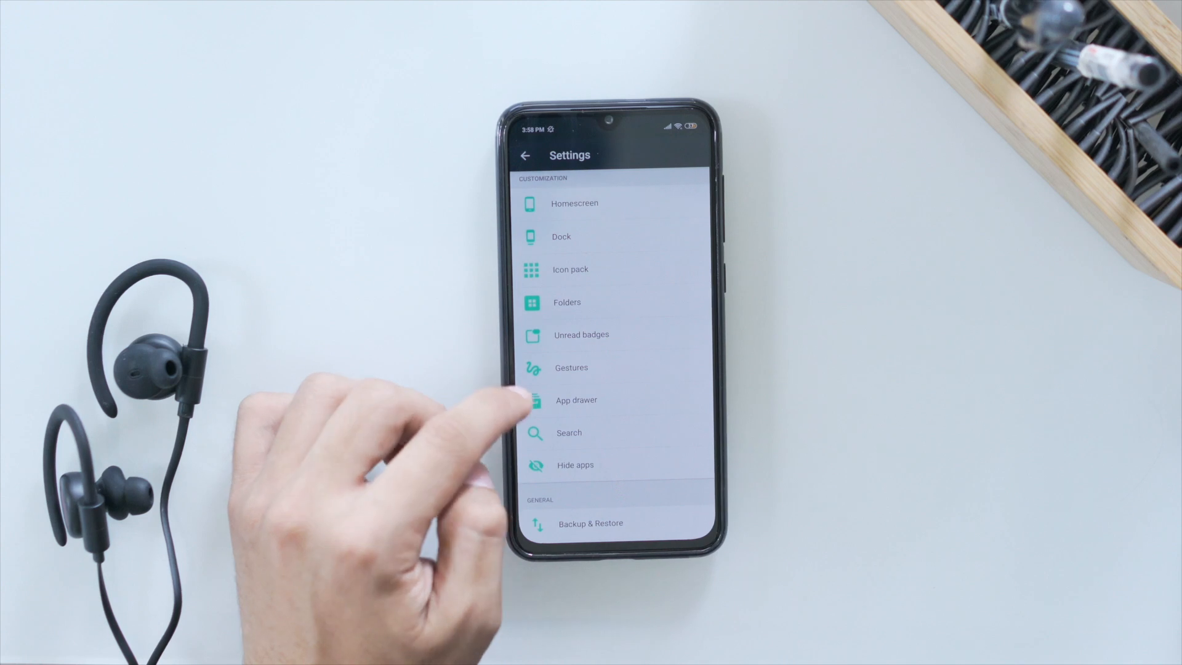